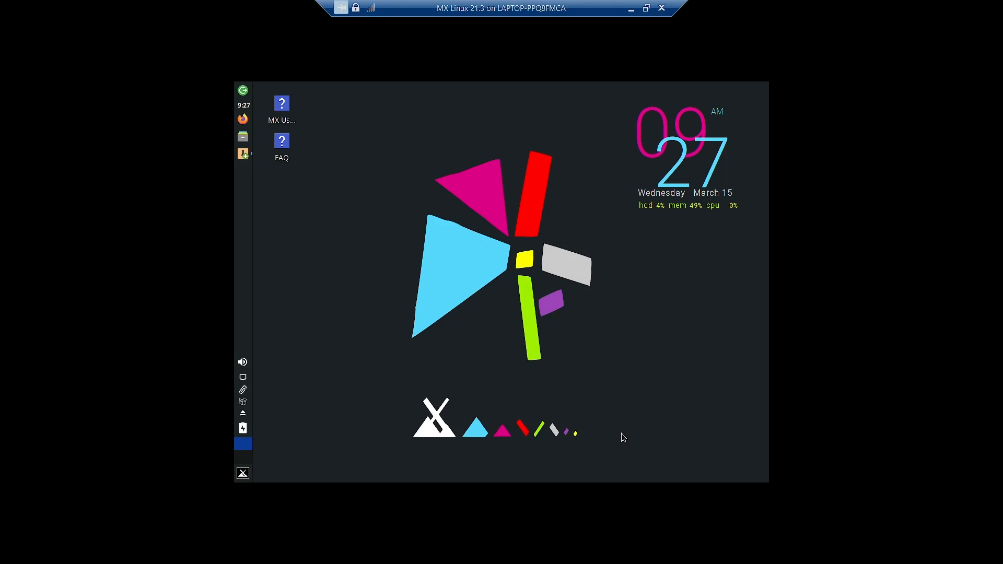
mouse_move(530, 408)
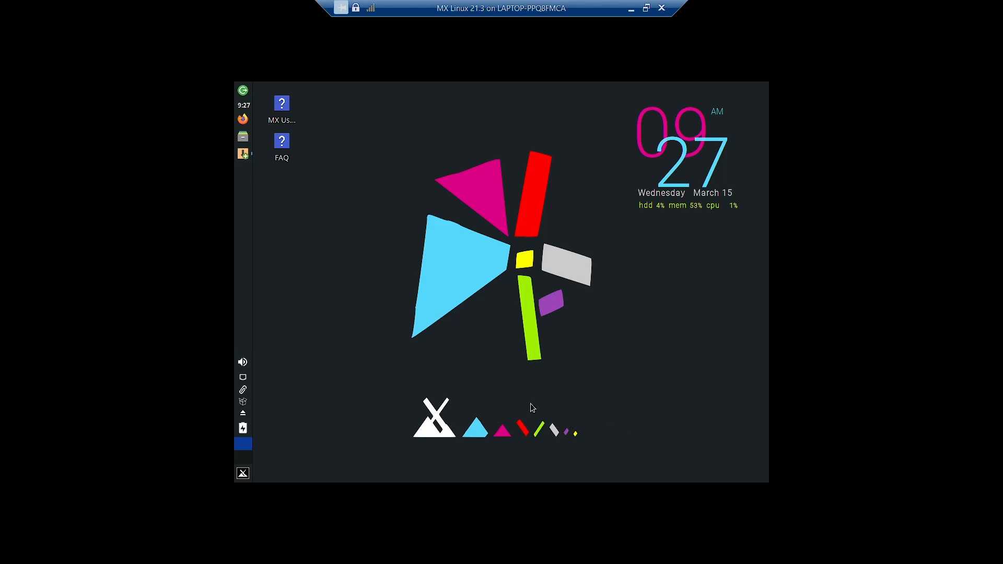
Launch MX Package Installer showing the Popular Applications catalogue.
left_click(242, 153)
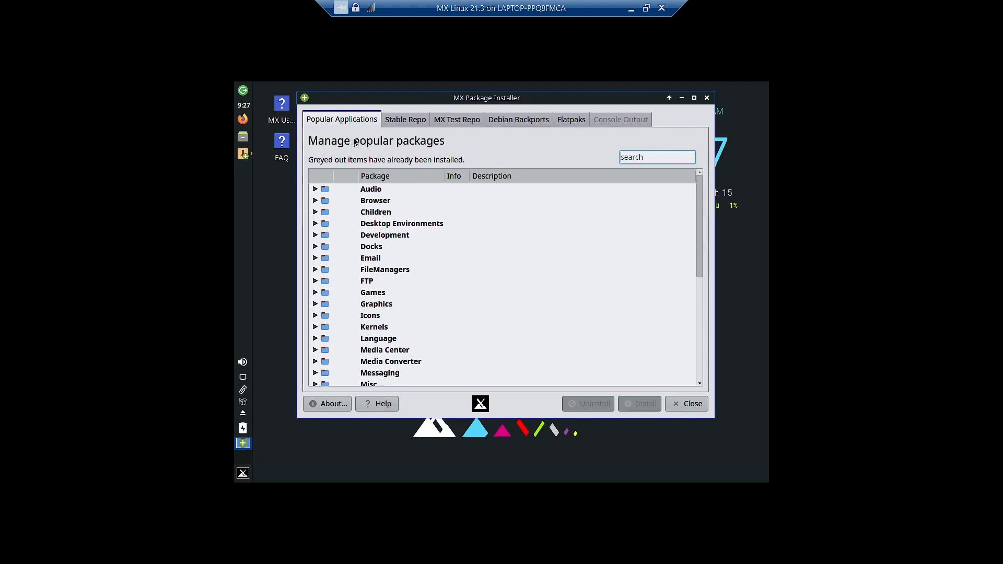
mouse_move(325, 136)
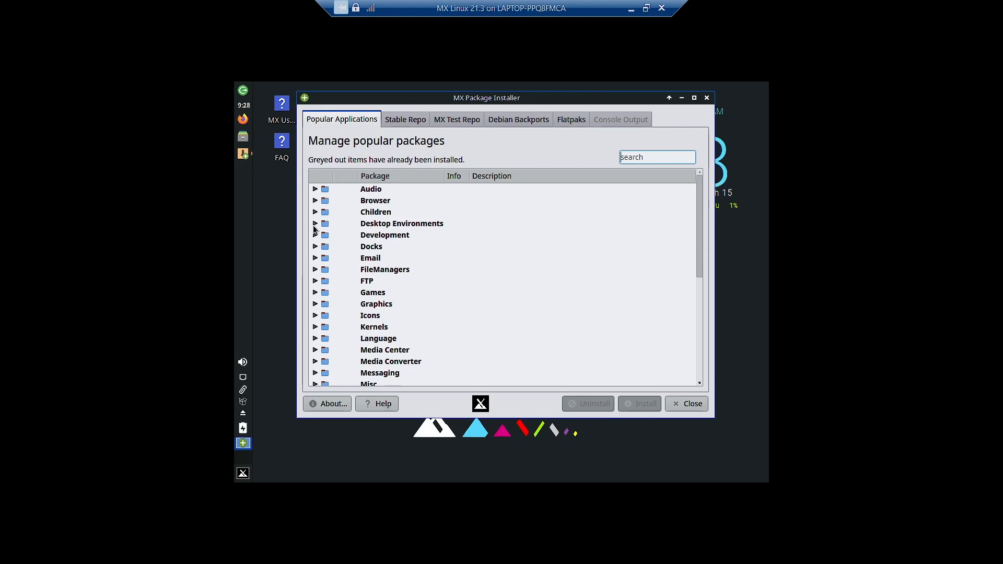
Expand the Desktop Environments category to list Budgie, Gnome Base, KDE5, LXDE, MATE and Xfce.
left_click(314, 224)
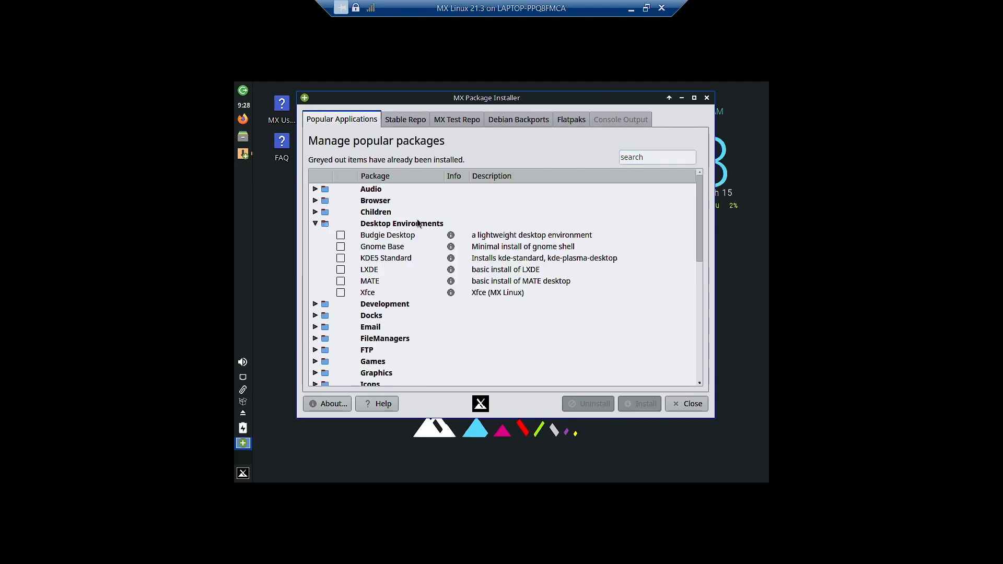
mouse_move(488, 215)
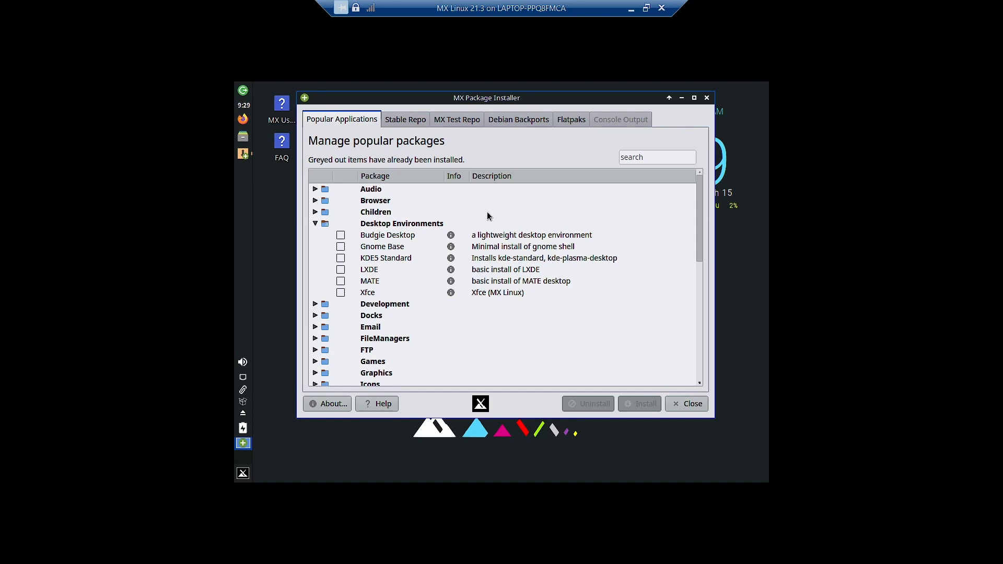
mouse_move(339, 257)
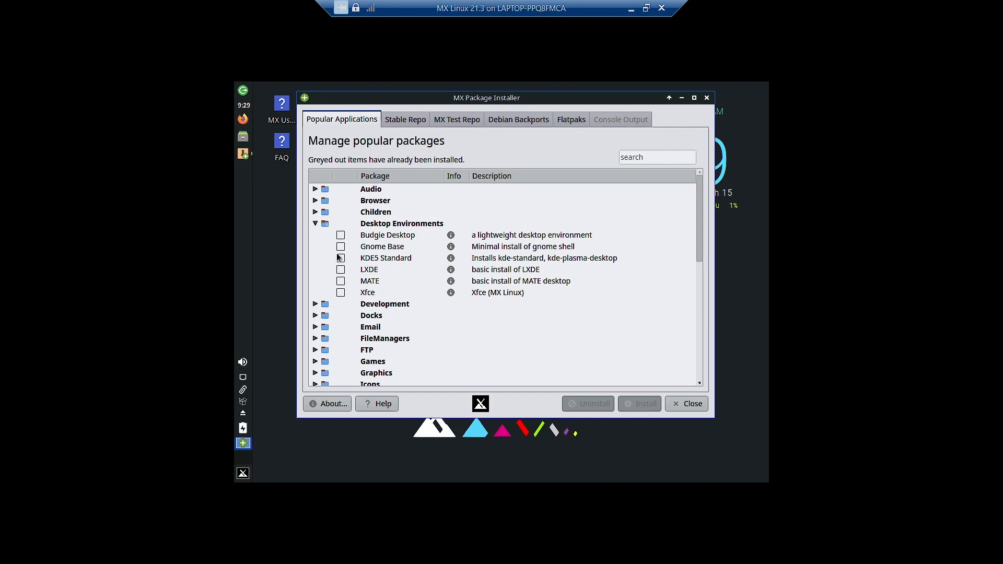
Mark Gnome Base for installation and start installing it.
left_click(341, 247)
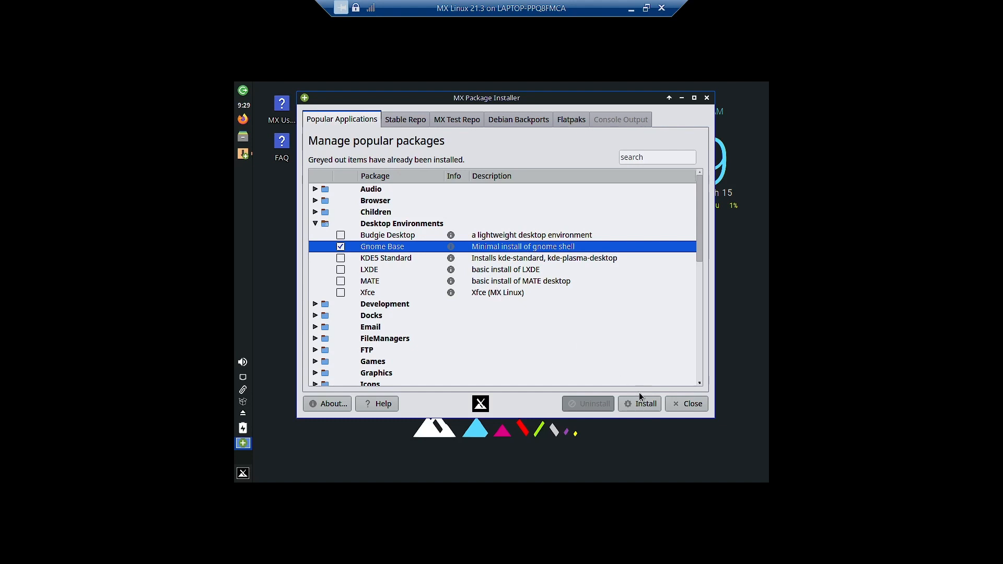
left_click(640, 403)
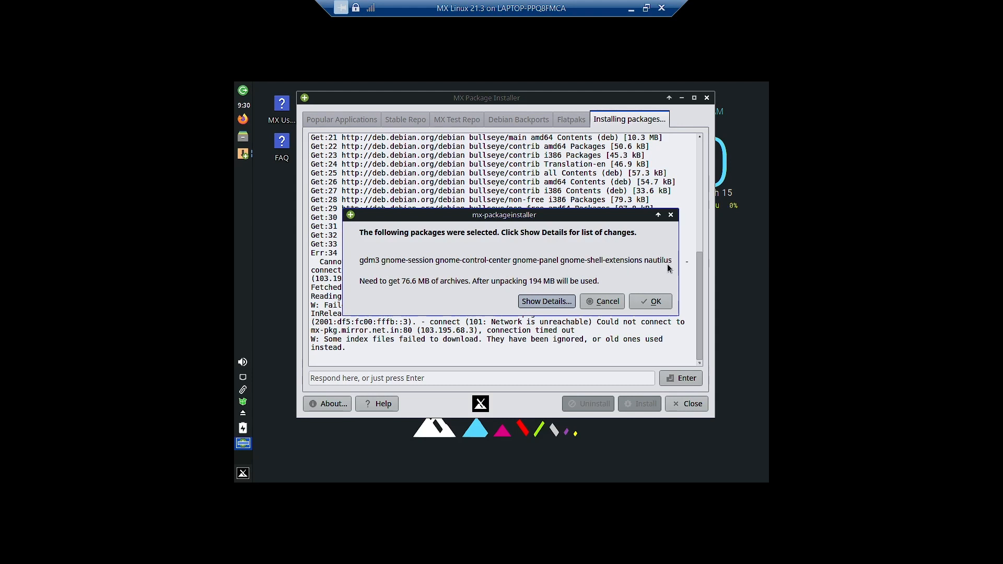
mouse_move(407, 284)
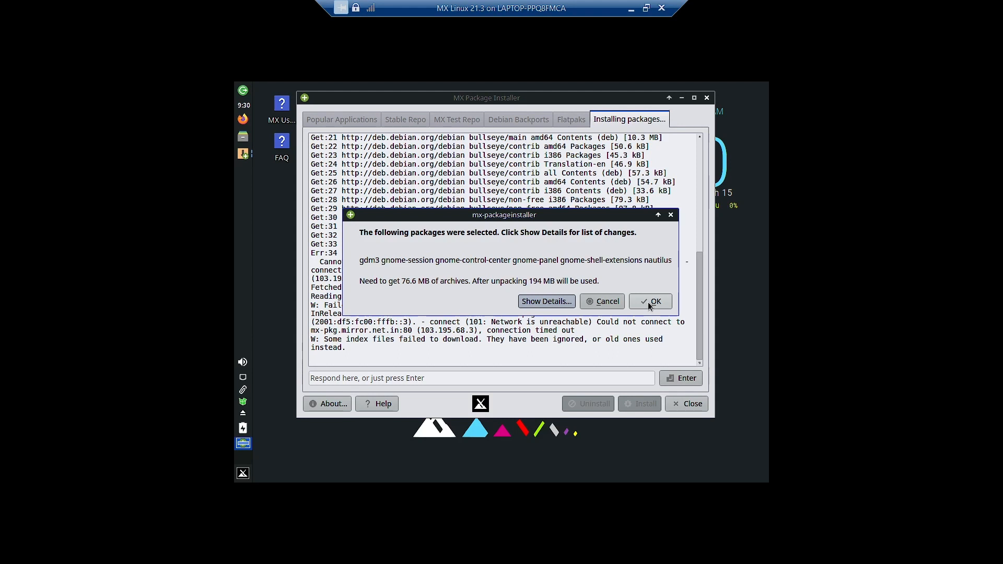
Review the detailed GNOME package list and confirm the 76.6 MB installation.
left_click(545, 301)
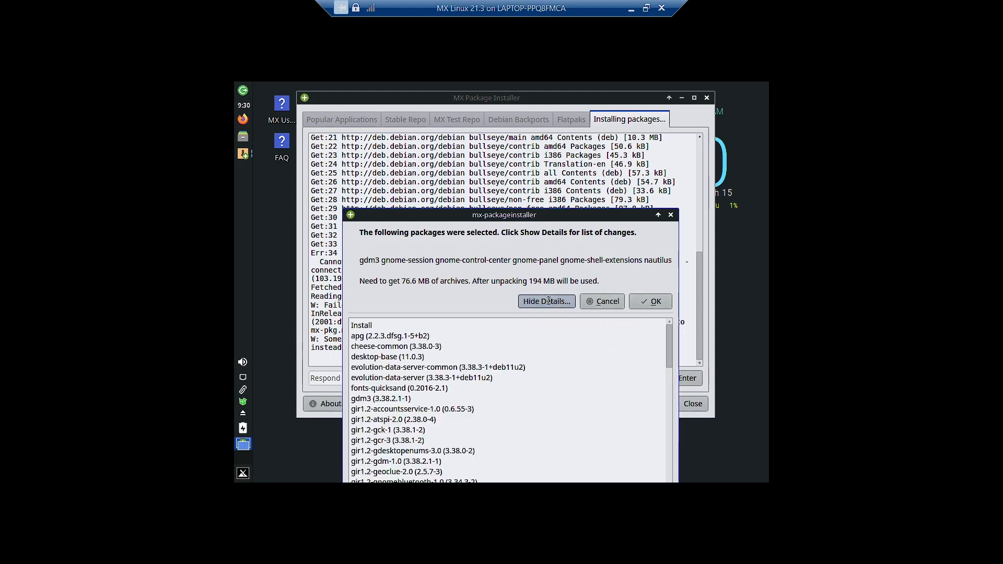
left_click_drag(505, 214, 476, 150)
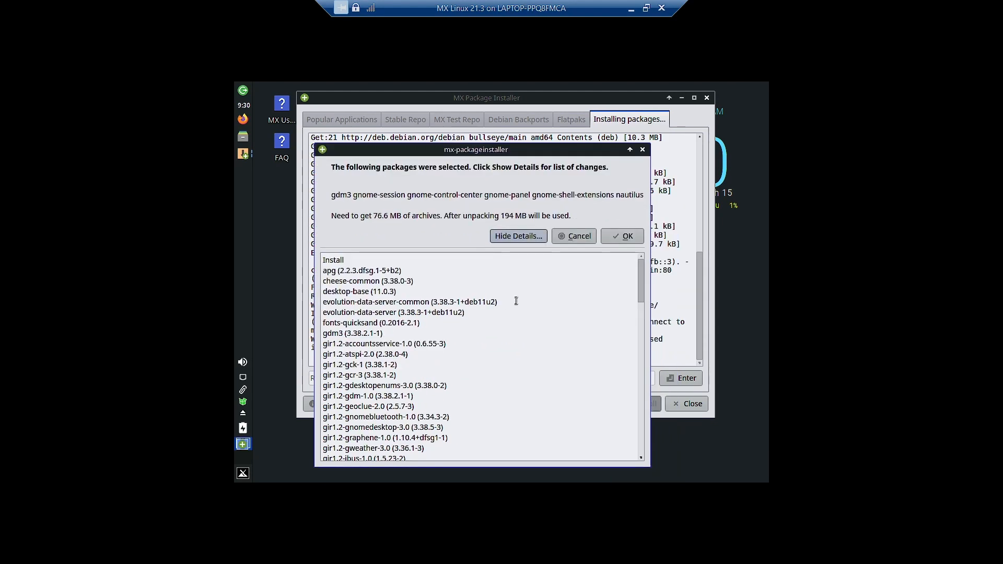
scroll("down", 3)
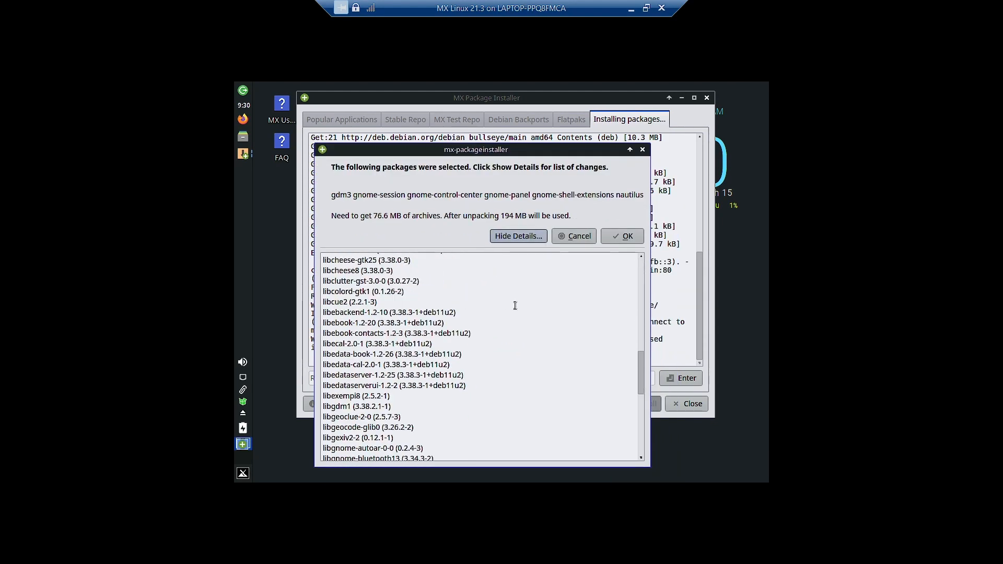
scroll("down", 3)
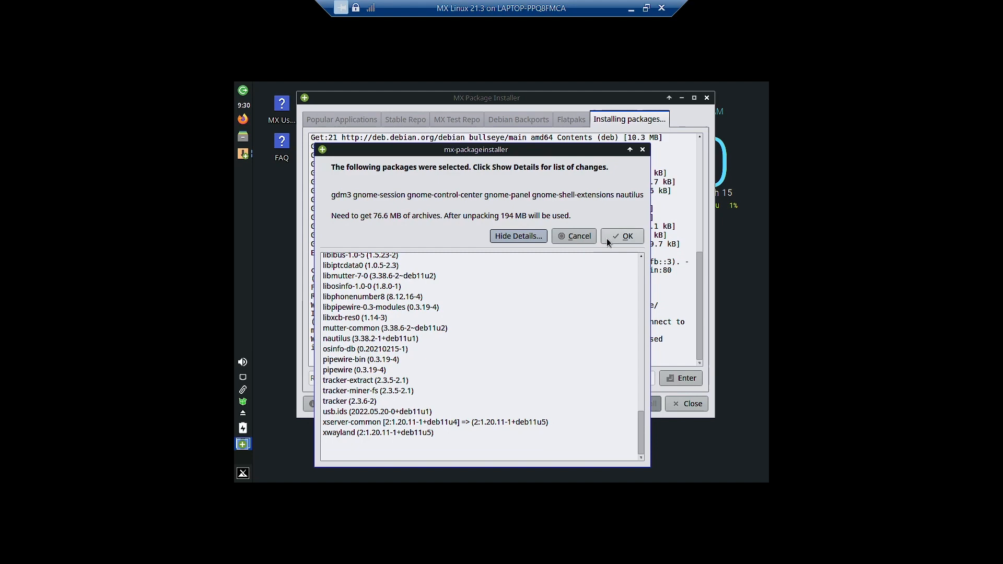
left_click(622, 235)
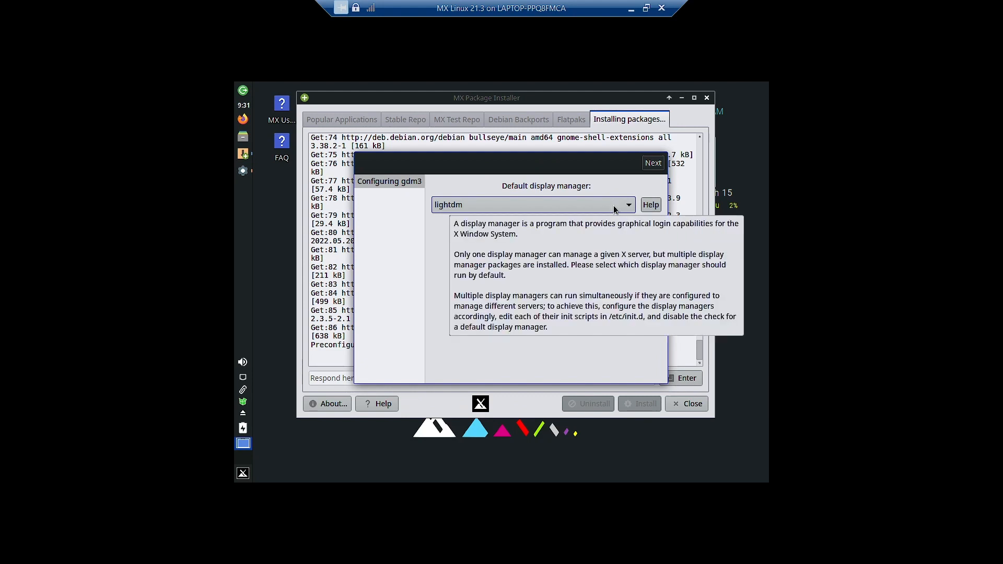
Choose gdm3 instead of lightdm as the default display manager.
left_click(531, 204)
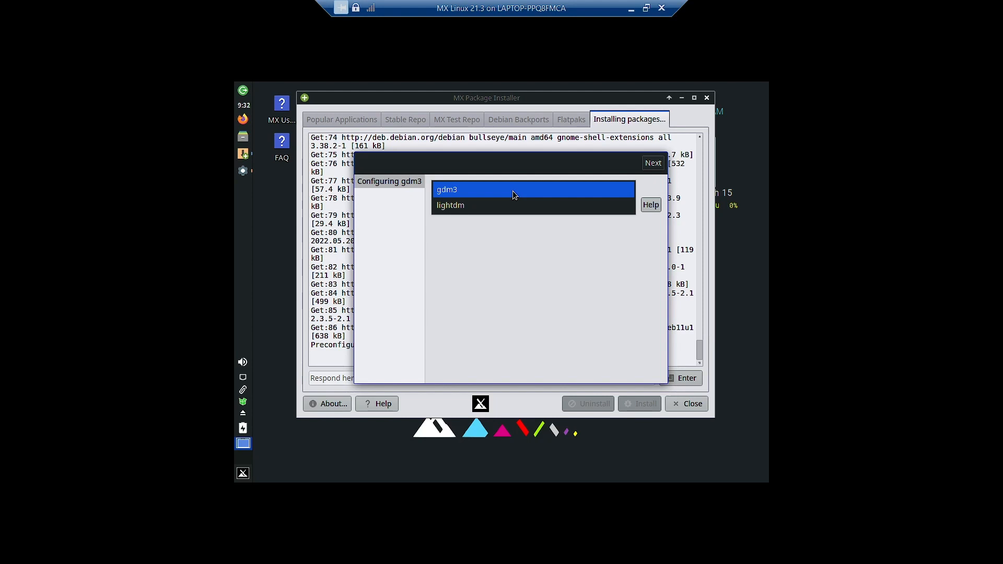
left_click(449, 204)
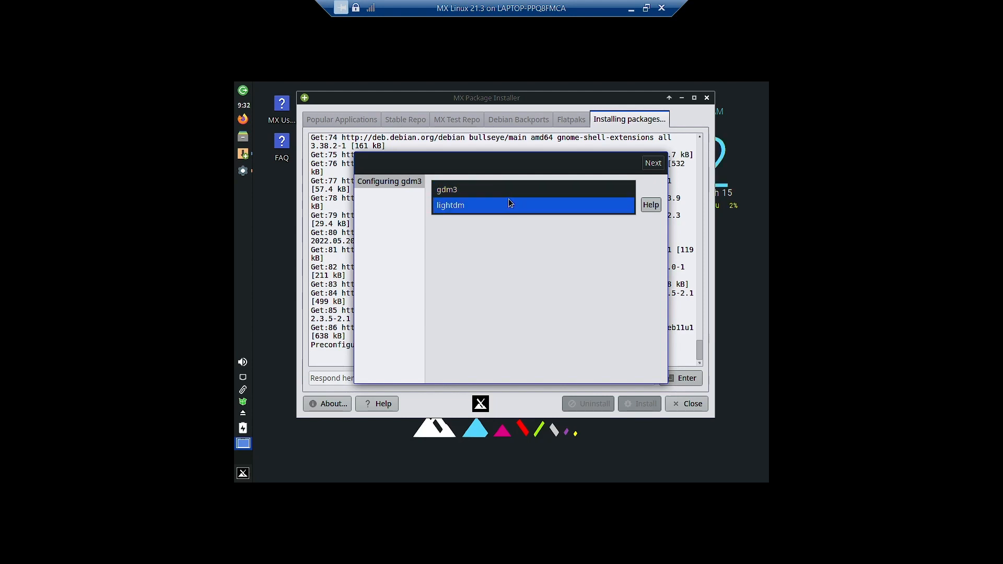
left_click(446, 190)
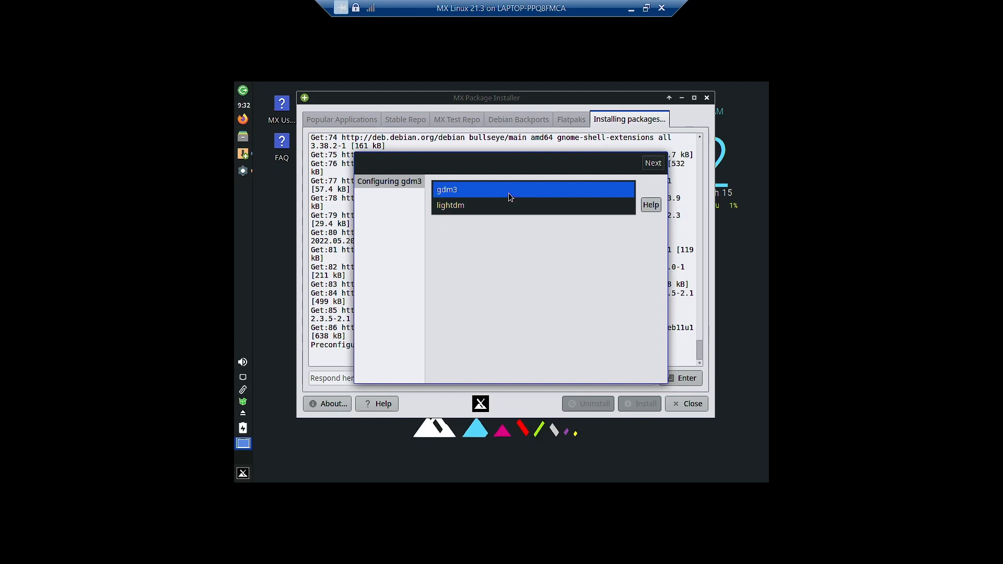
left_click(651, 163)
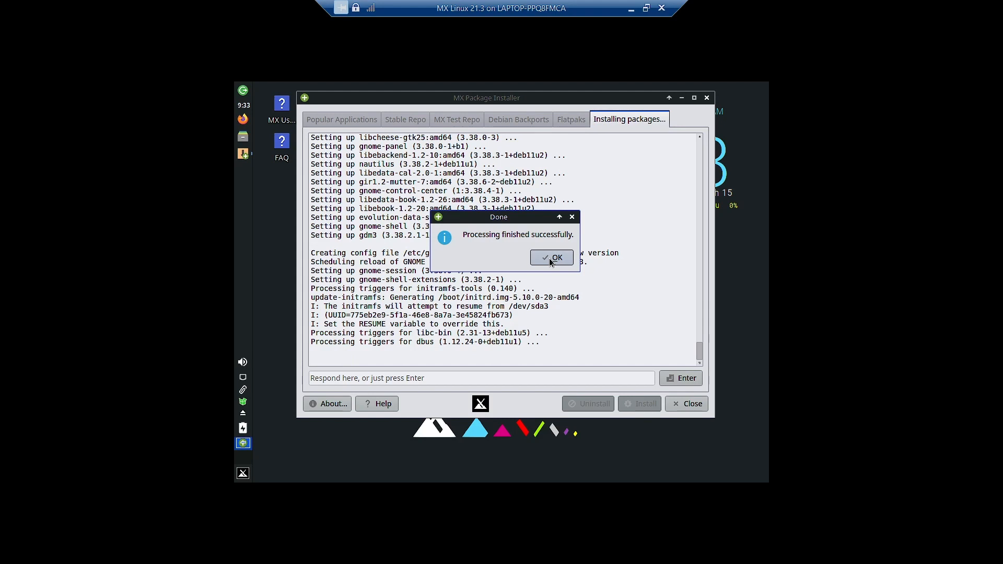
Acknowledge the successful-processing notice to return to the package catalogue.
left_click(551, 256)
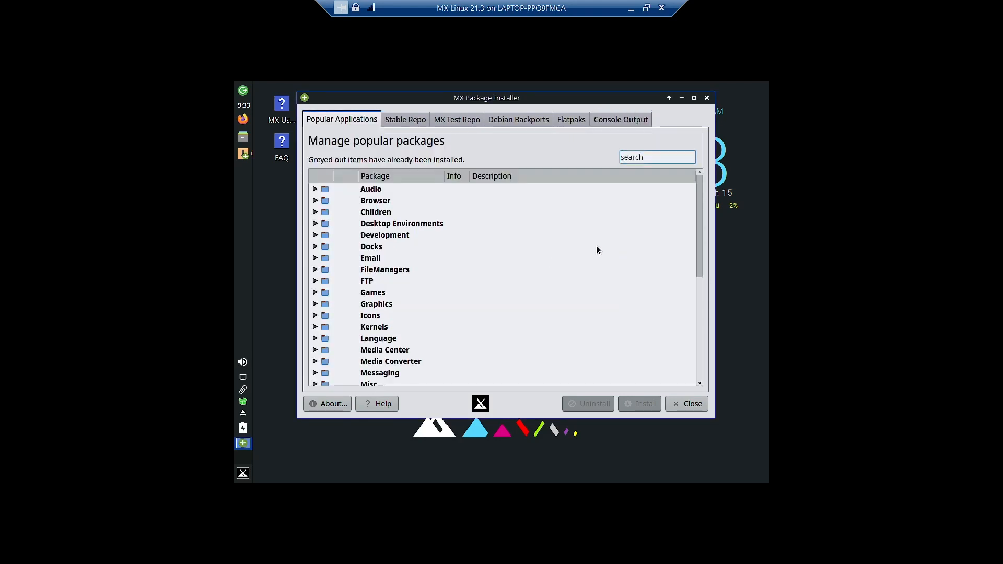